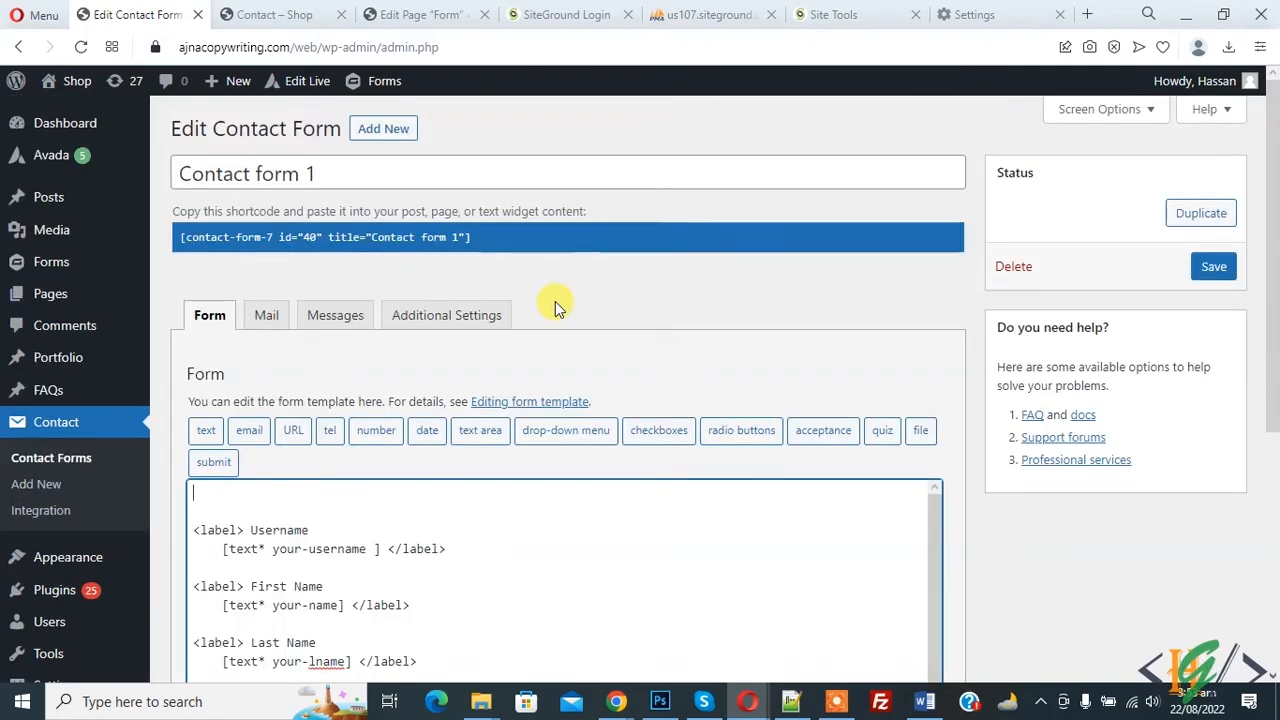
Start a required drop-down field named des-emails in the tag generator.
{"action": "scroll", "scroll_direction": "down", "scroll_amount": 3}
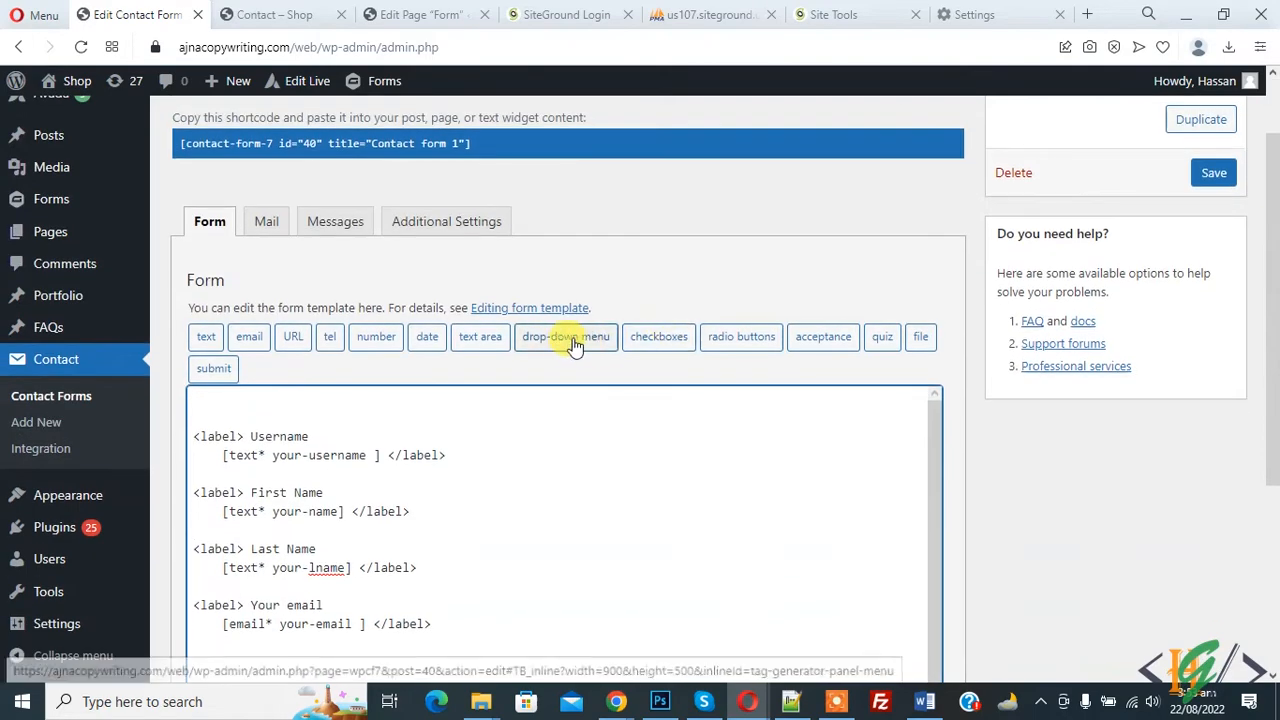
{"action": "mouse_move", "coordinate": [564, 336]}
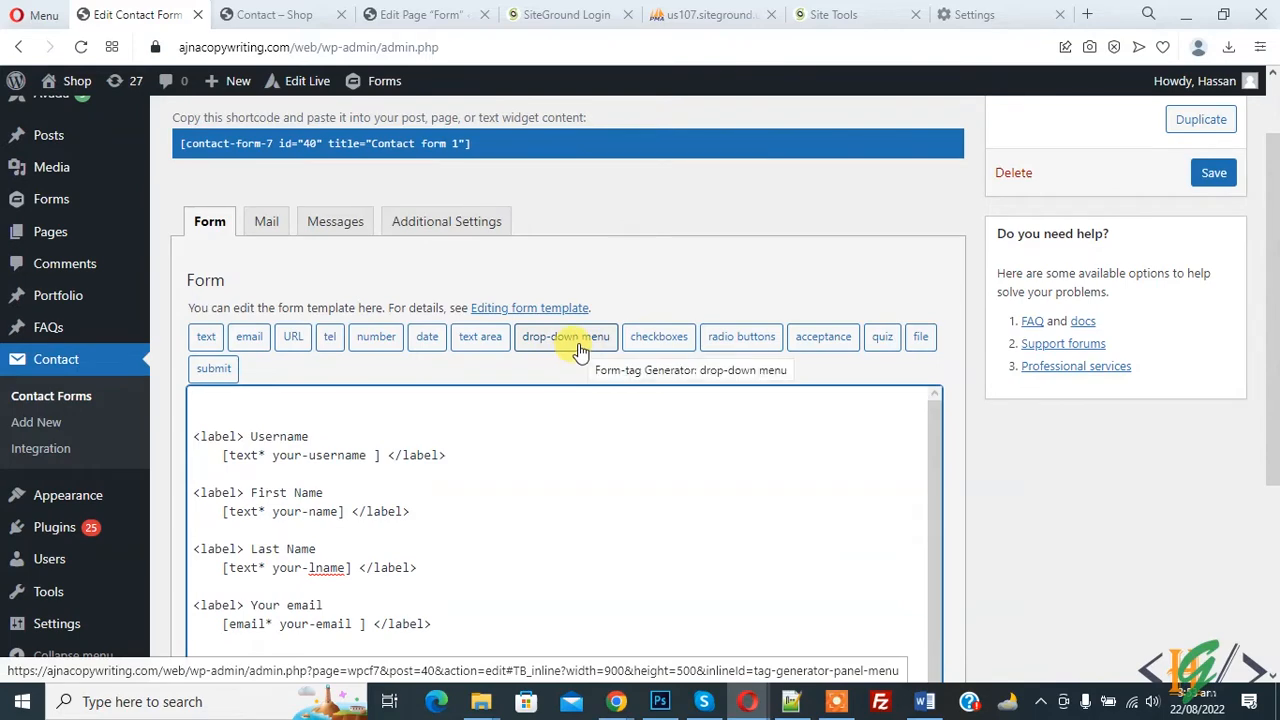
{"action": "left_click", "coordinate": [566, 336]}
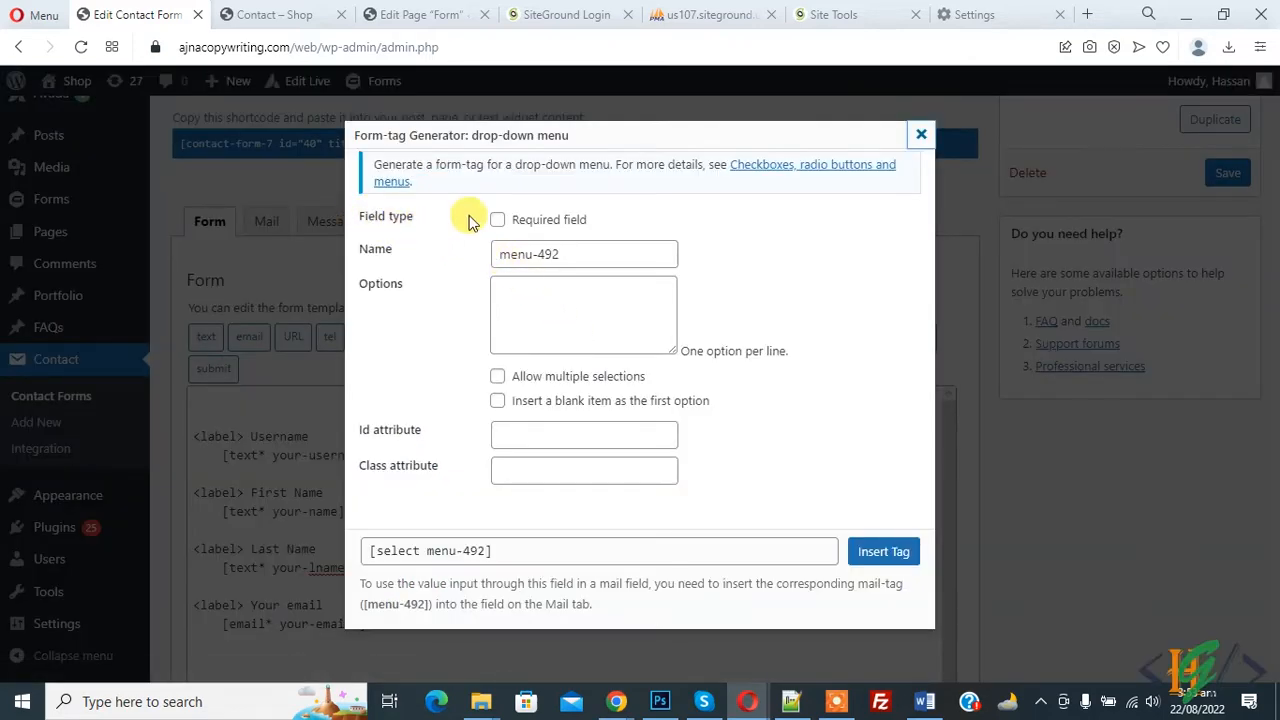
{"action": "left_click", "coordinate": [496, 218]}
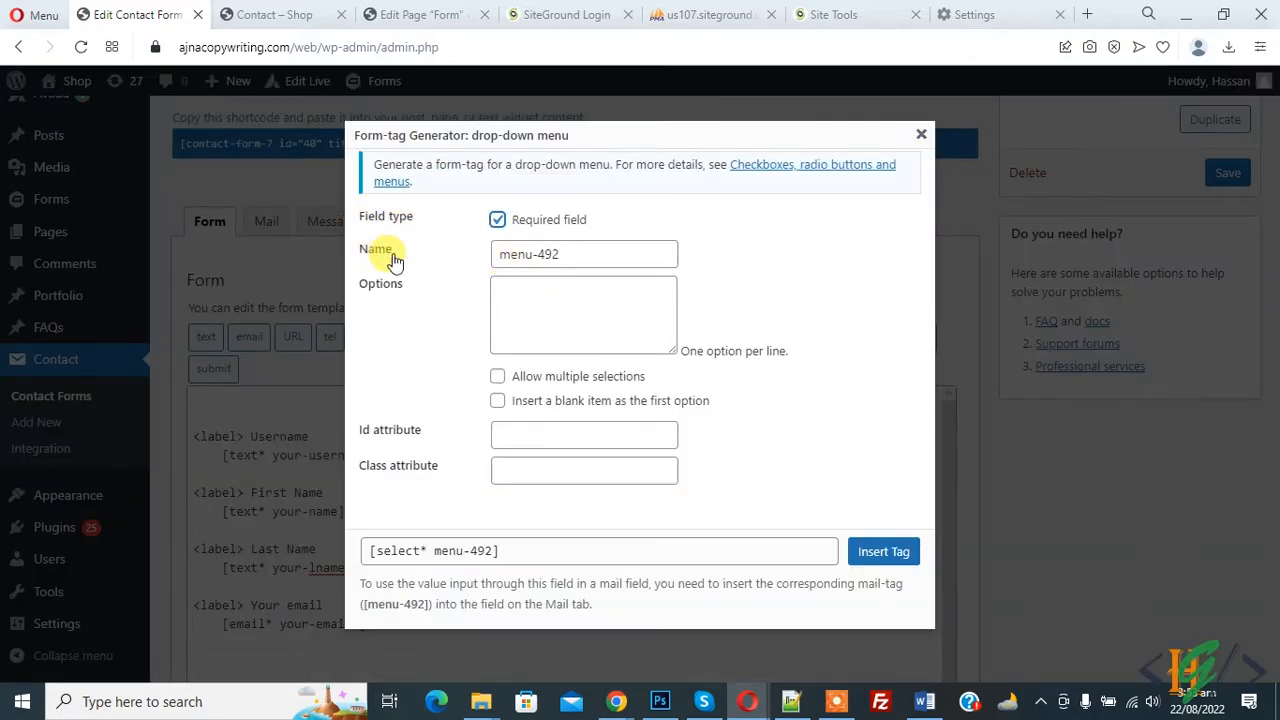
{"action": "left_click", "coordinate": [584, 254]}
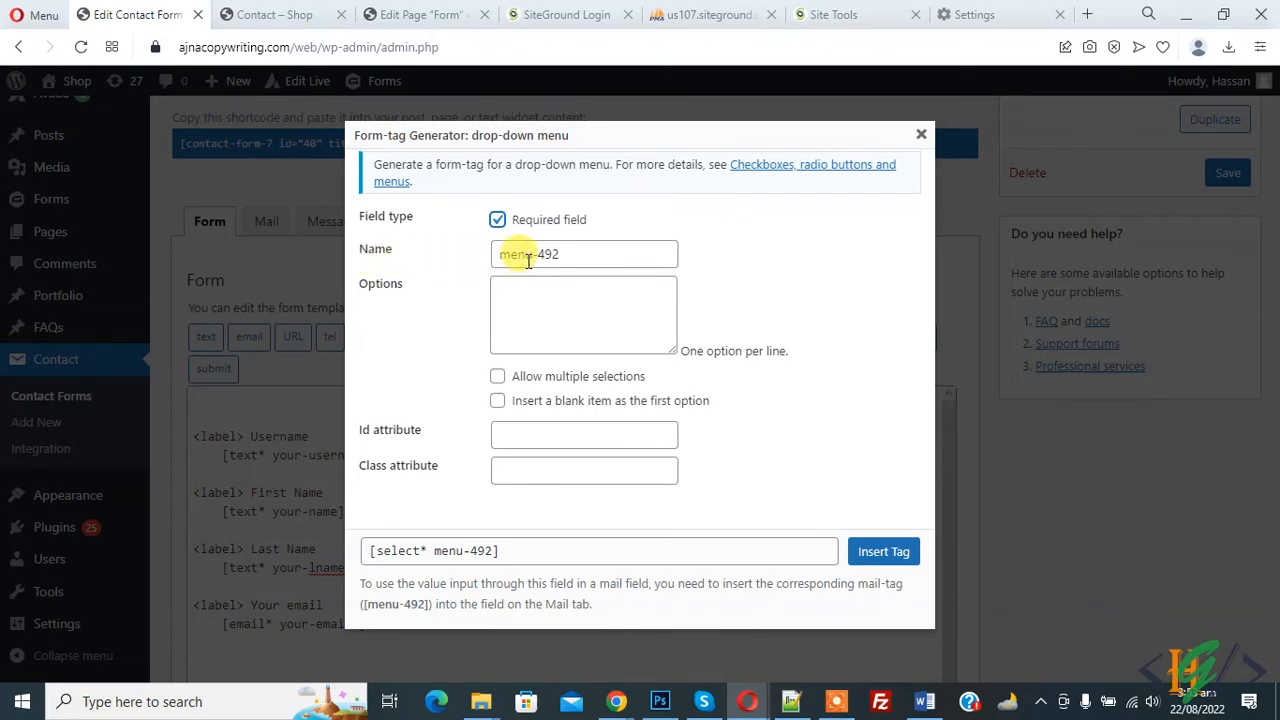
{"action": "type", "text": "des-emails"}
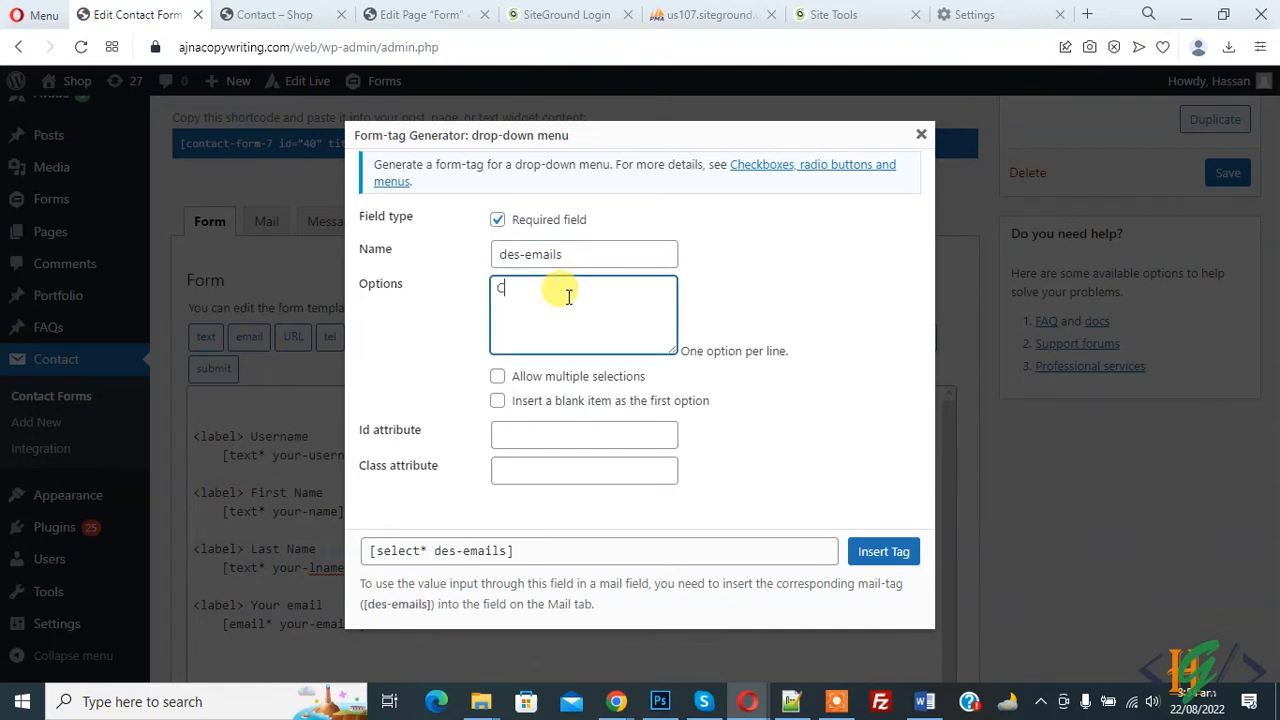
List CEO, Project Manager and Developer as options with a blank first item, and select the generated tag.
{"action": "type", "text": "EO"}
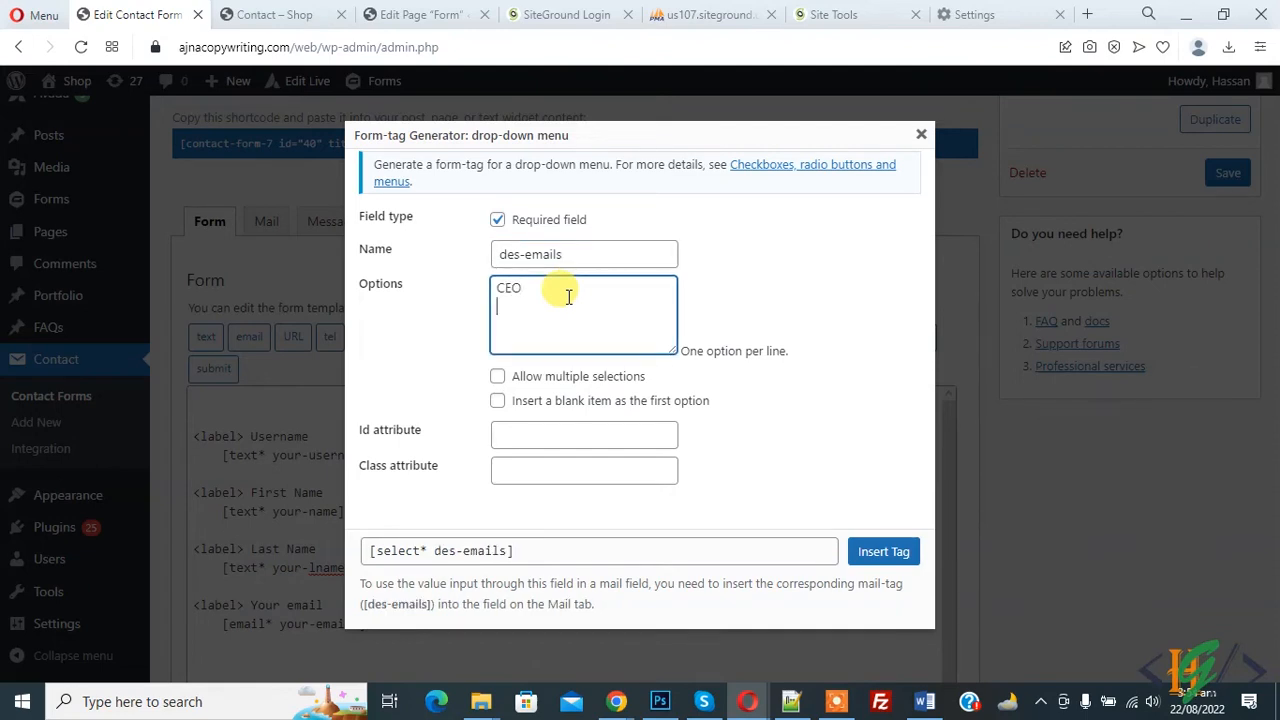
{"action": "type", "text": "Project Manager"}
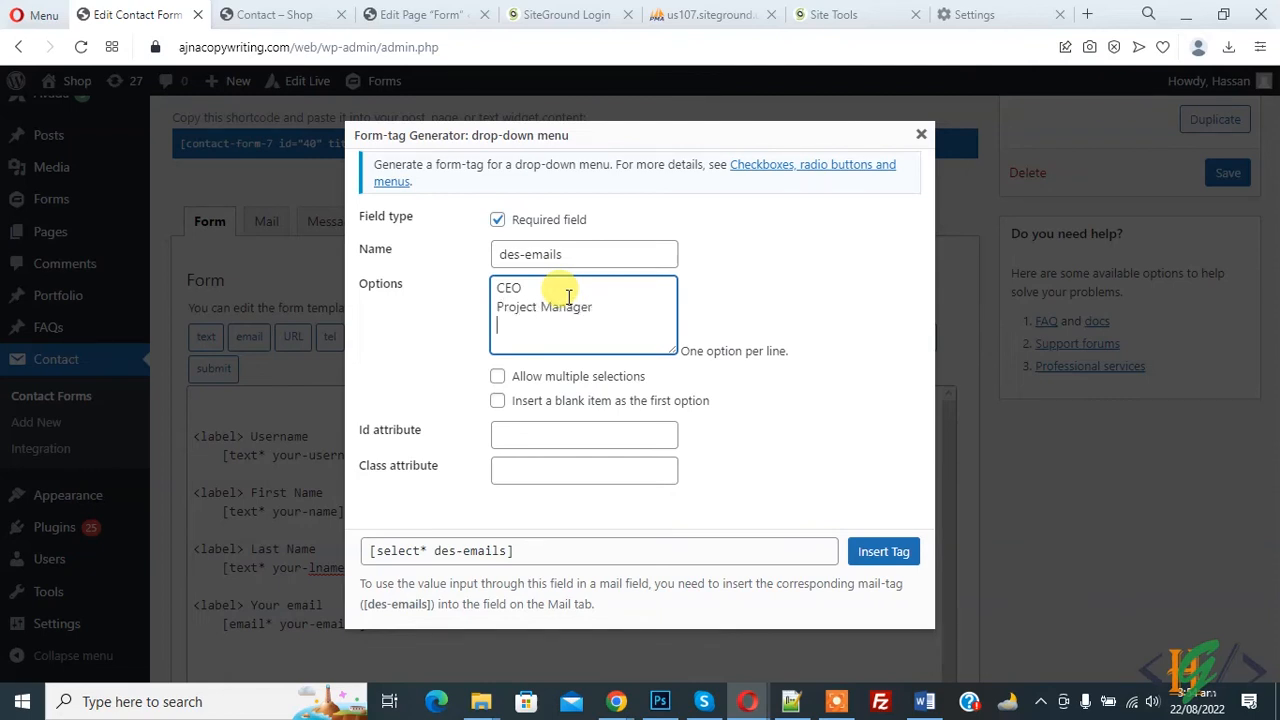
{"action": "type", "text": "Developer"}
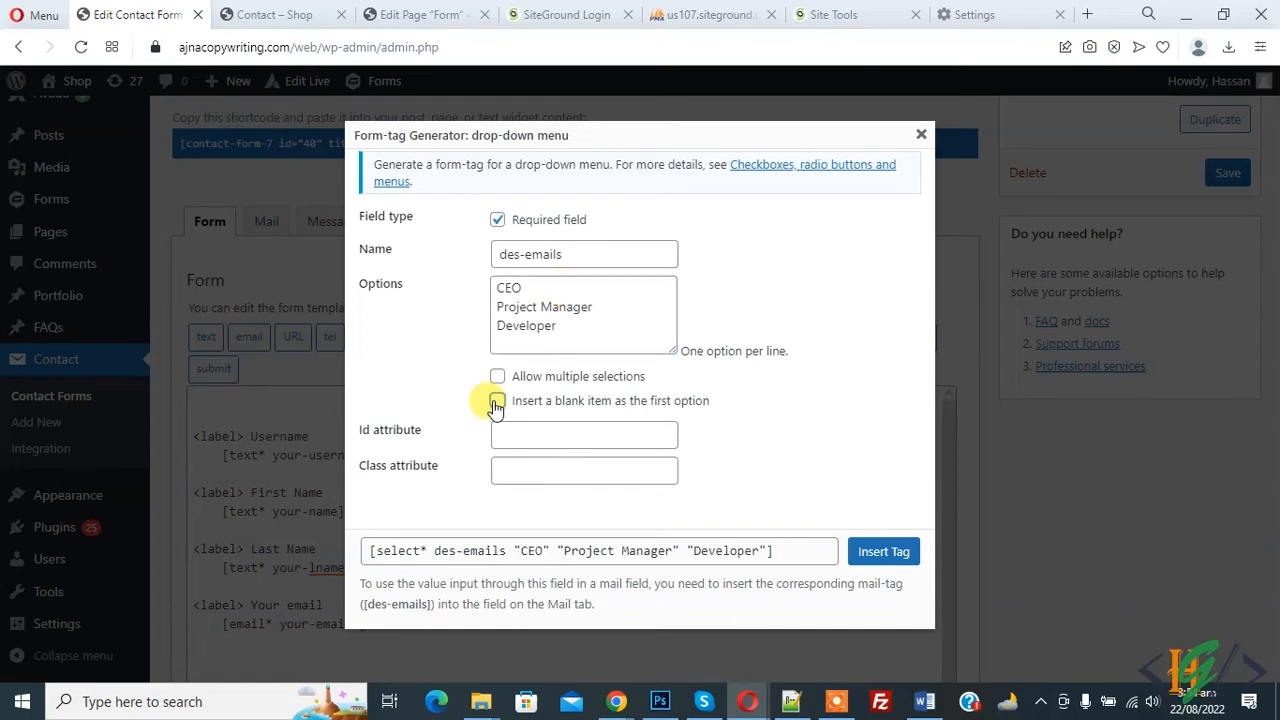
{"action": "left_click", "coordinate": [496, 400]}
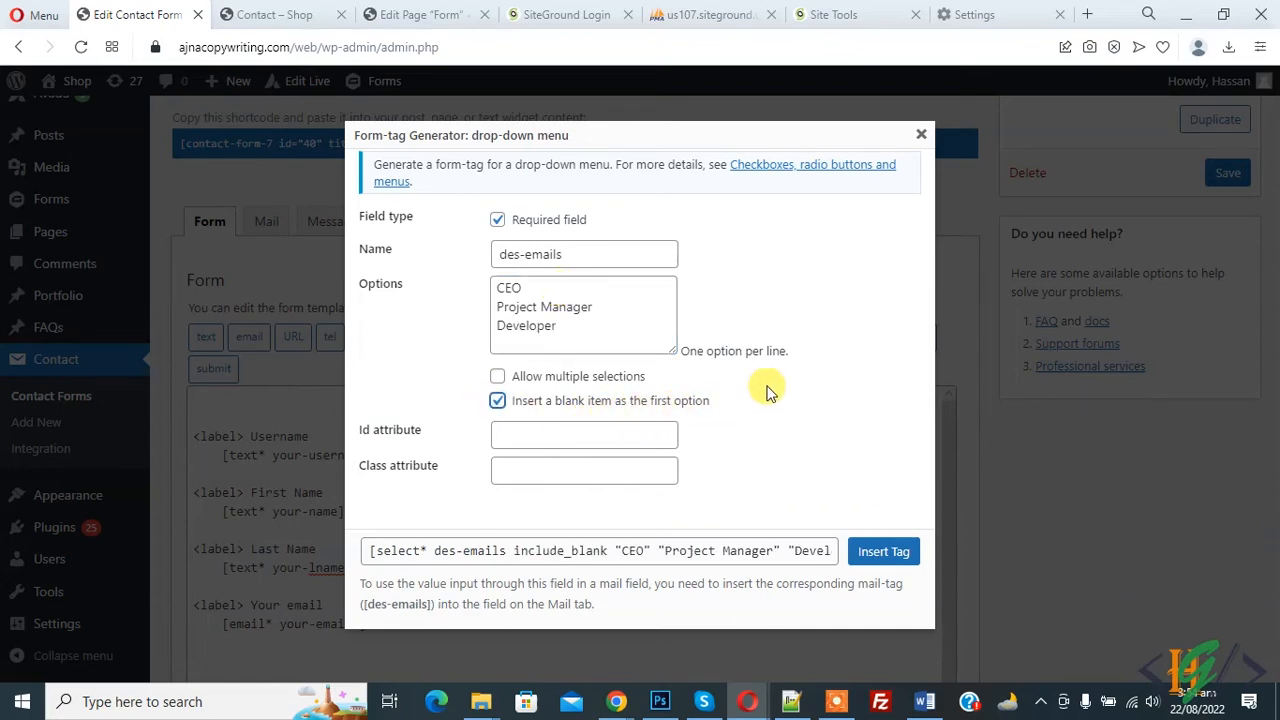
{"action": "triple_click", "coordinate": [600, 552]}
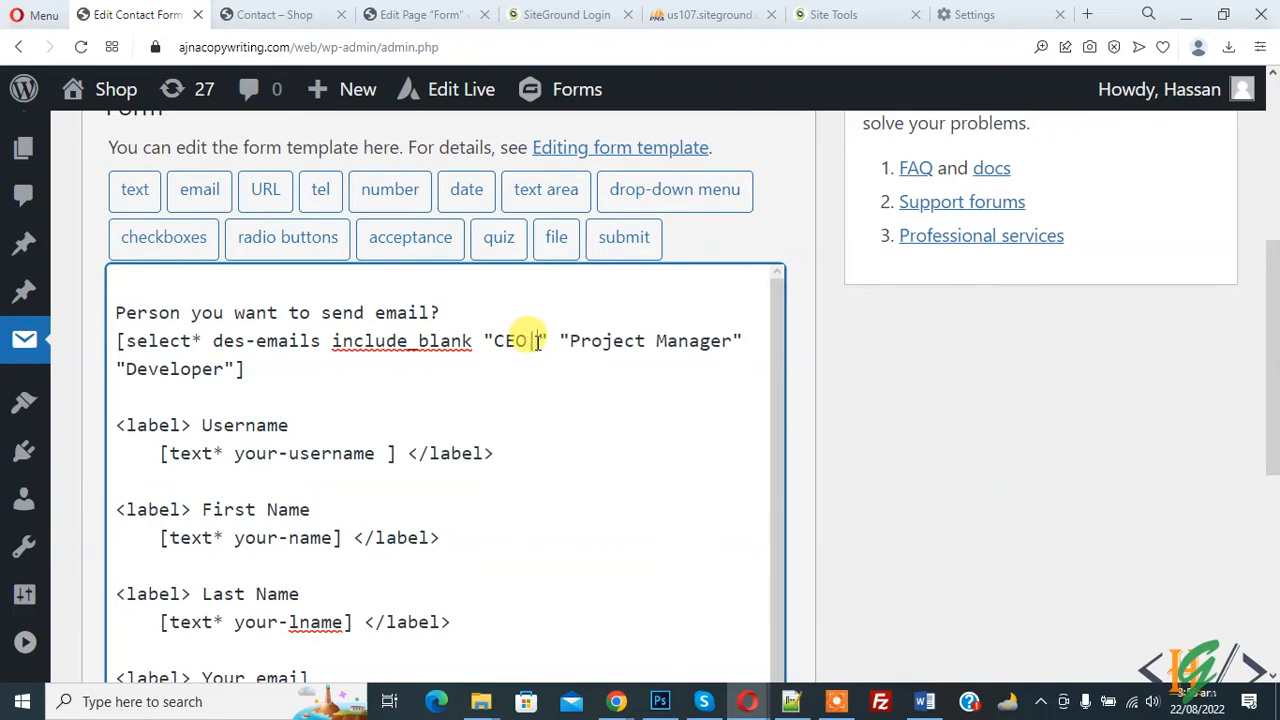
{"action": "type", "text": "re"}
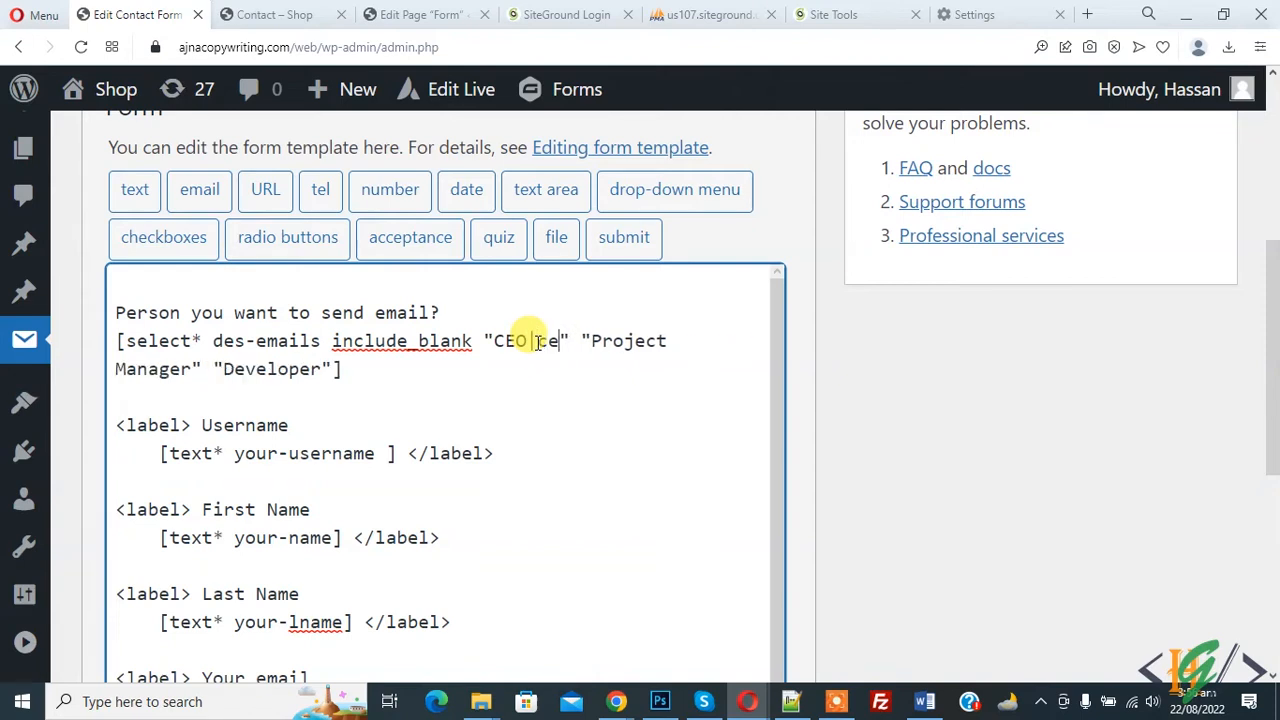
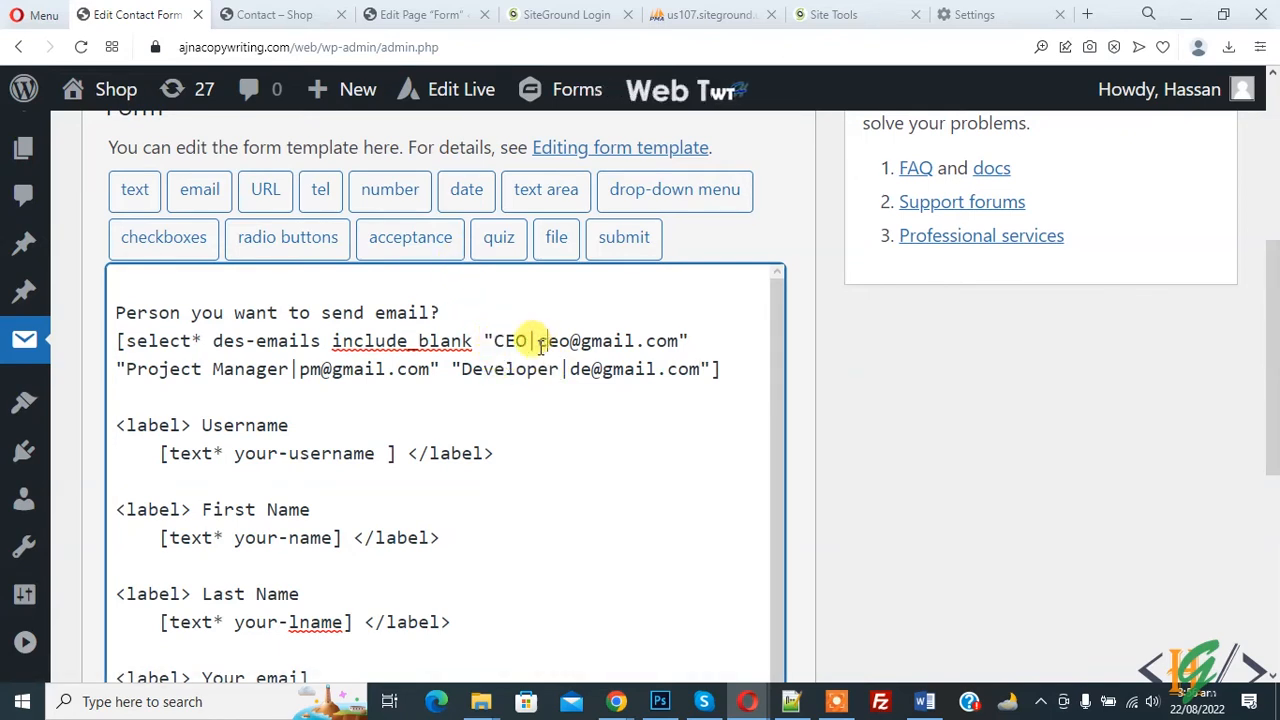
Review the Project Manager and Developer option-to-email pairs in the tag.
{"action": "left_click_drag", "start_coordinate": [536, 340], "coordinate": [676, 340]}
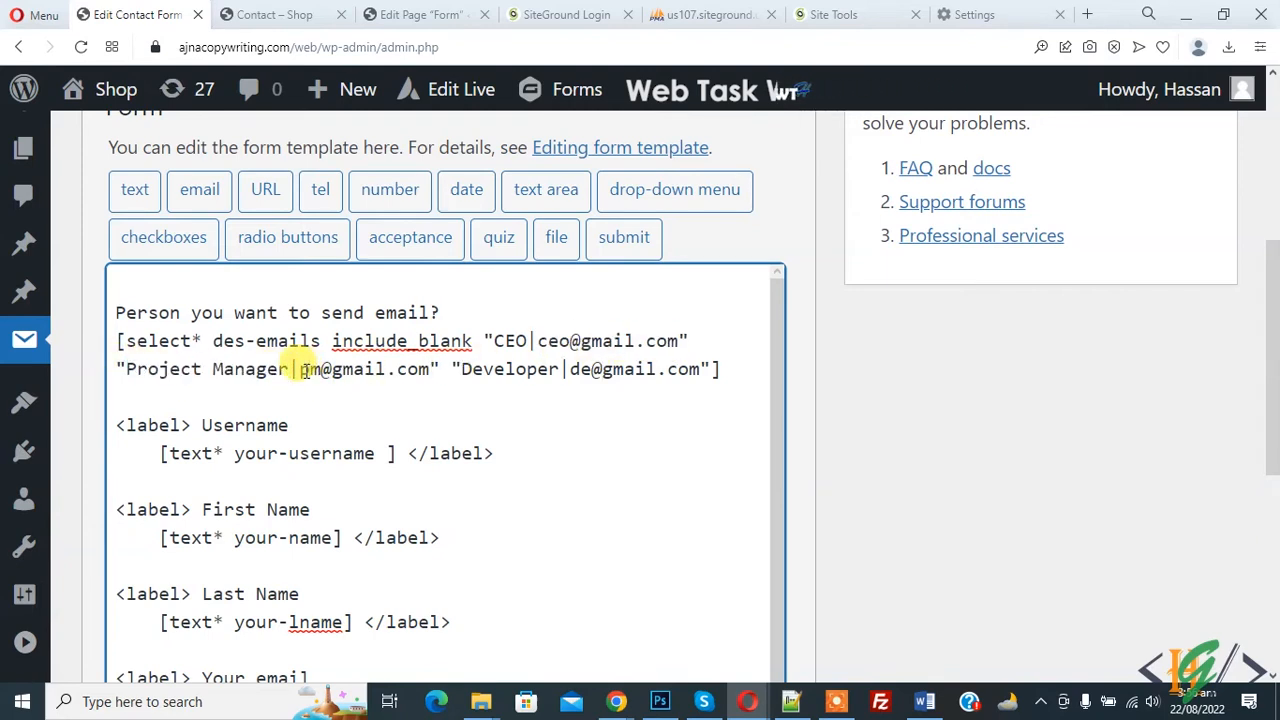
{"action": "double_click", "coordinate": [364, 368]}
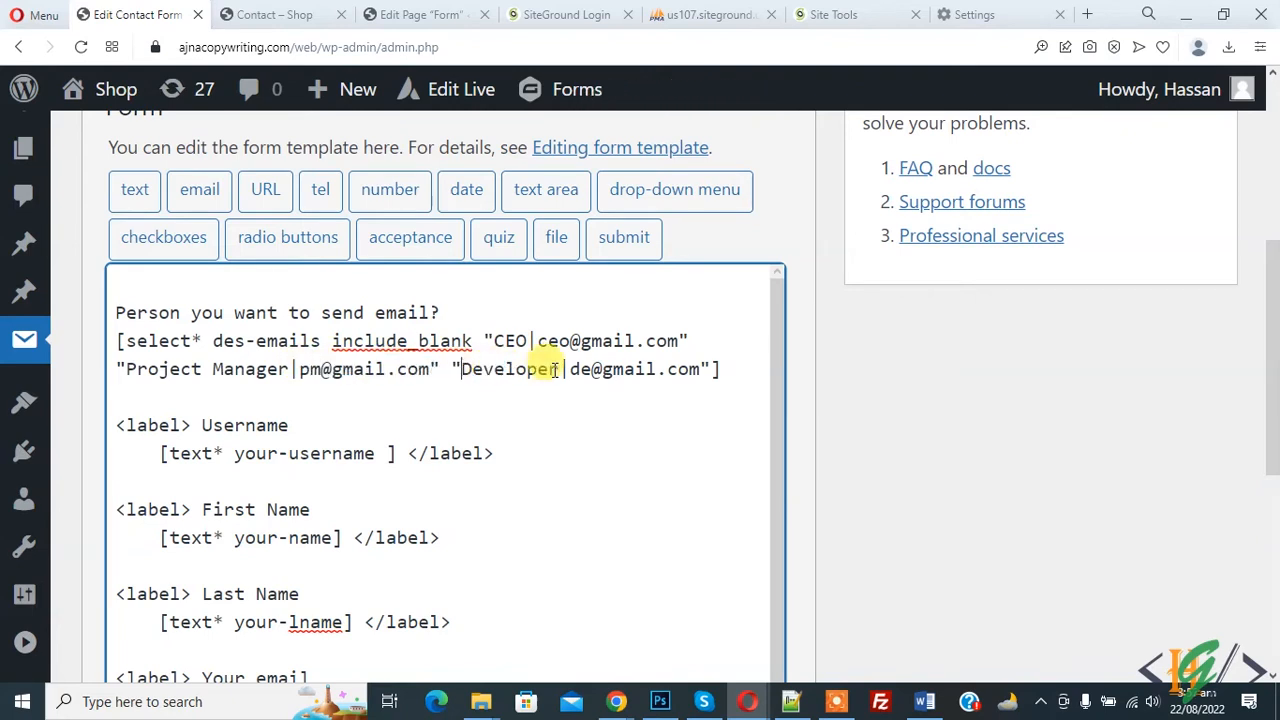
{"action": "left_click_drag", "start_coordinate": [570, 368], "coordinate": [702, 368]}
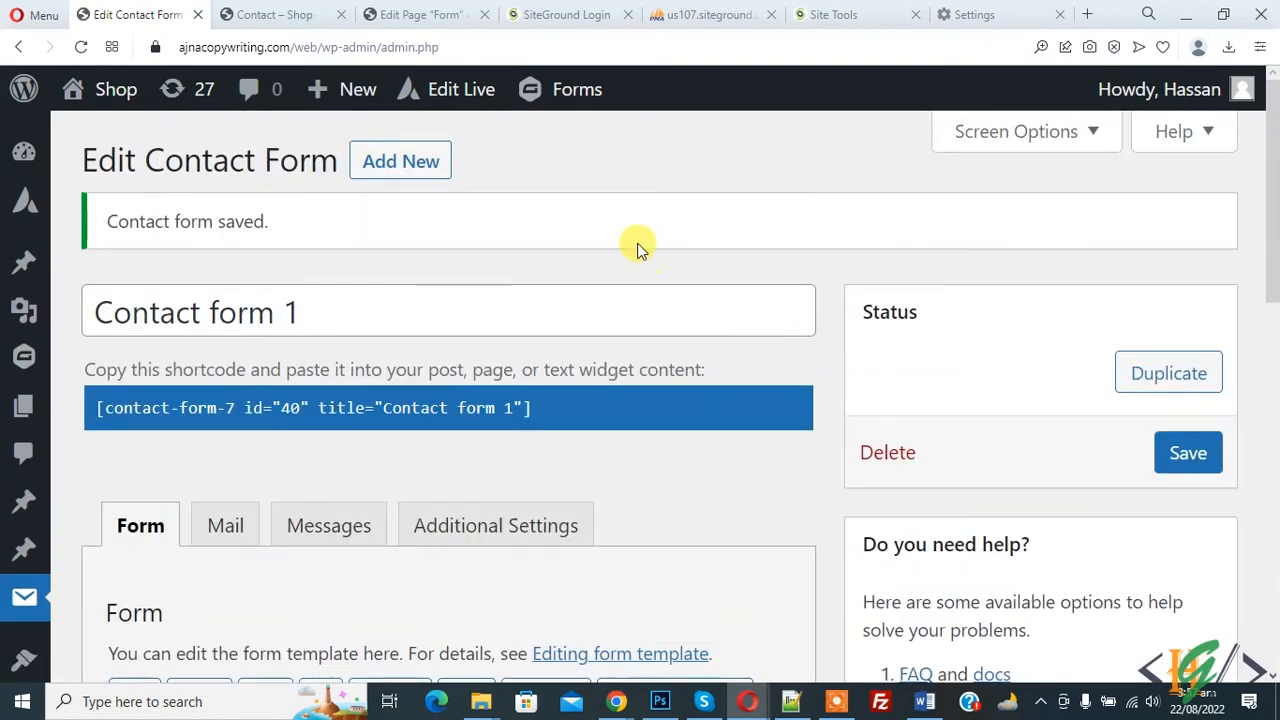
Return to the saved template and highlight the des-emails drop-down tag.
{"action": "scroll", "scroll_direction": "down", "scroll_amount": 3}
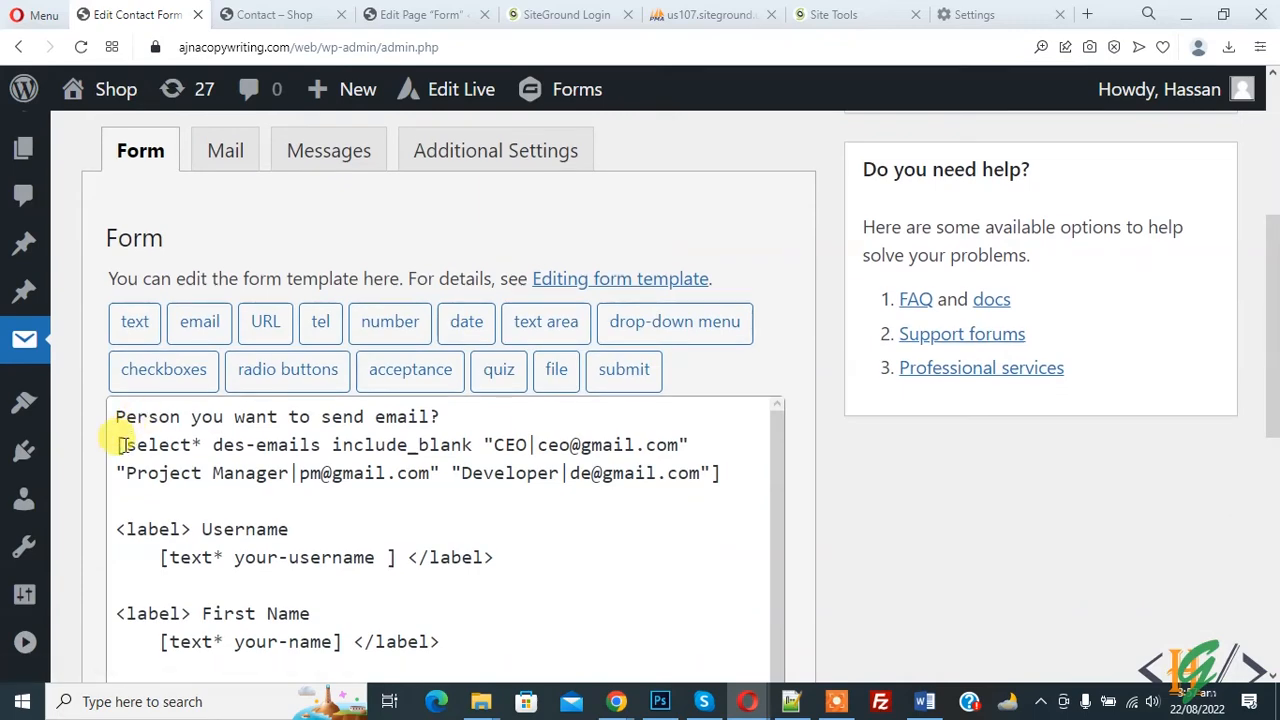
{"action": "left_click_drag", "start_coordinate": [116, 444], "coordinate": [720, 472]}
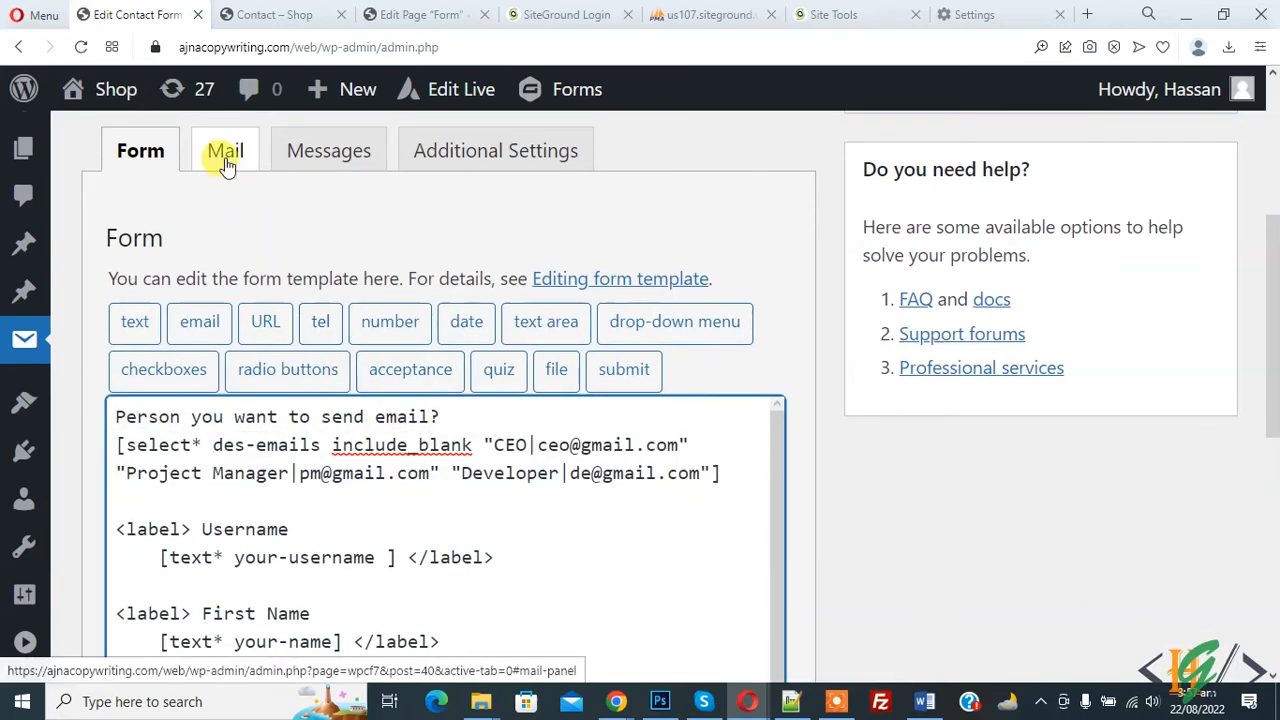
Set the Mail tab's To recipient to the [des-emails] mail-tag.
{"action": "left_click", "coordinate": [224, 150]}
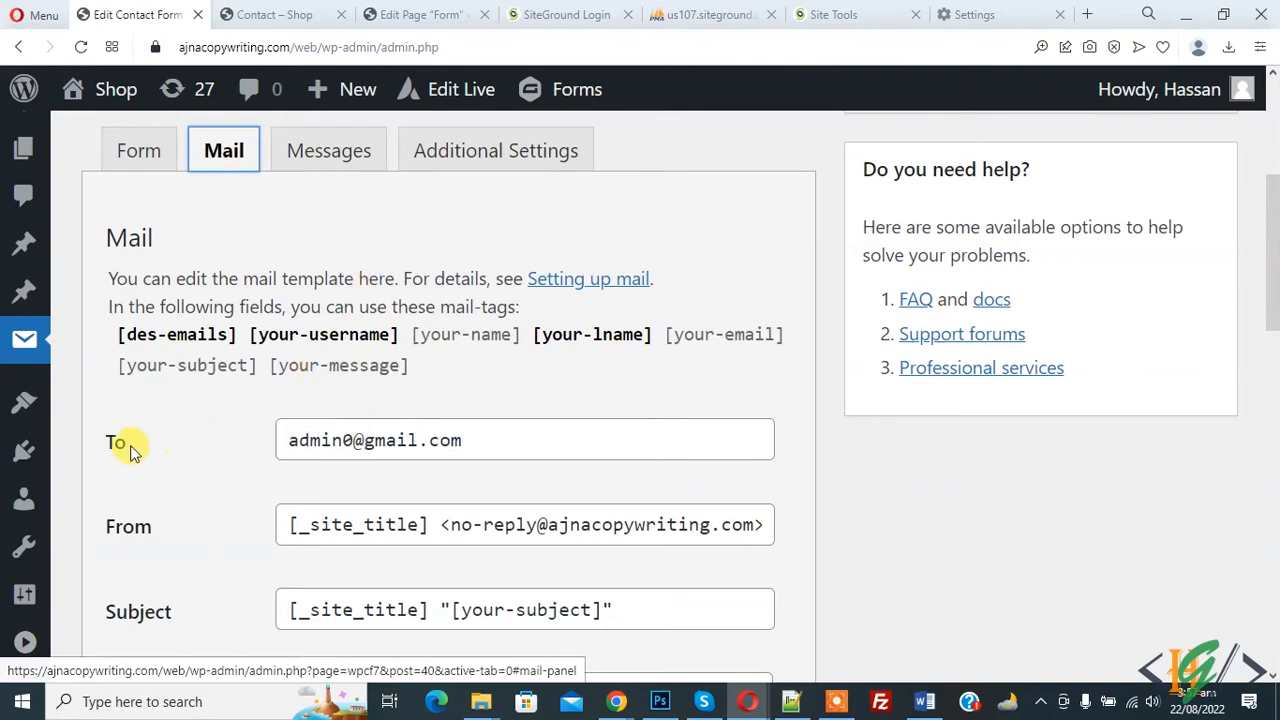
{"action": "double_click", "coordinate": [116, 442]}
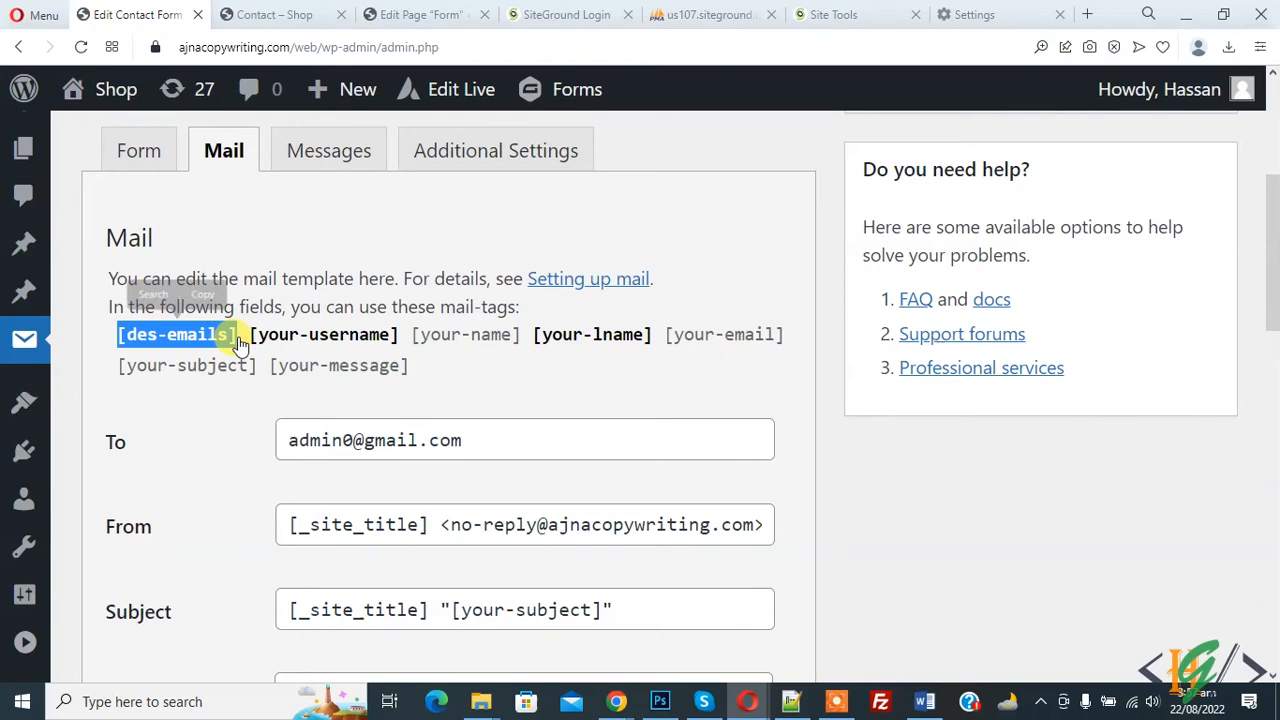
{"action": "left_click", "coordinate": [140, 150]}
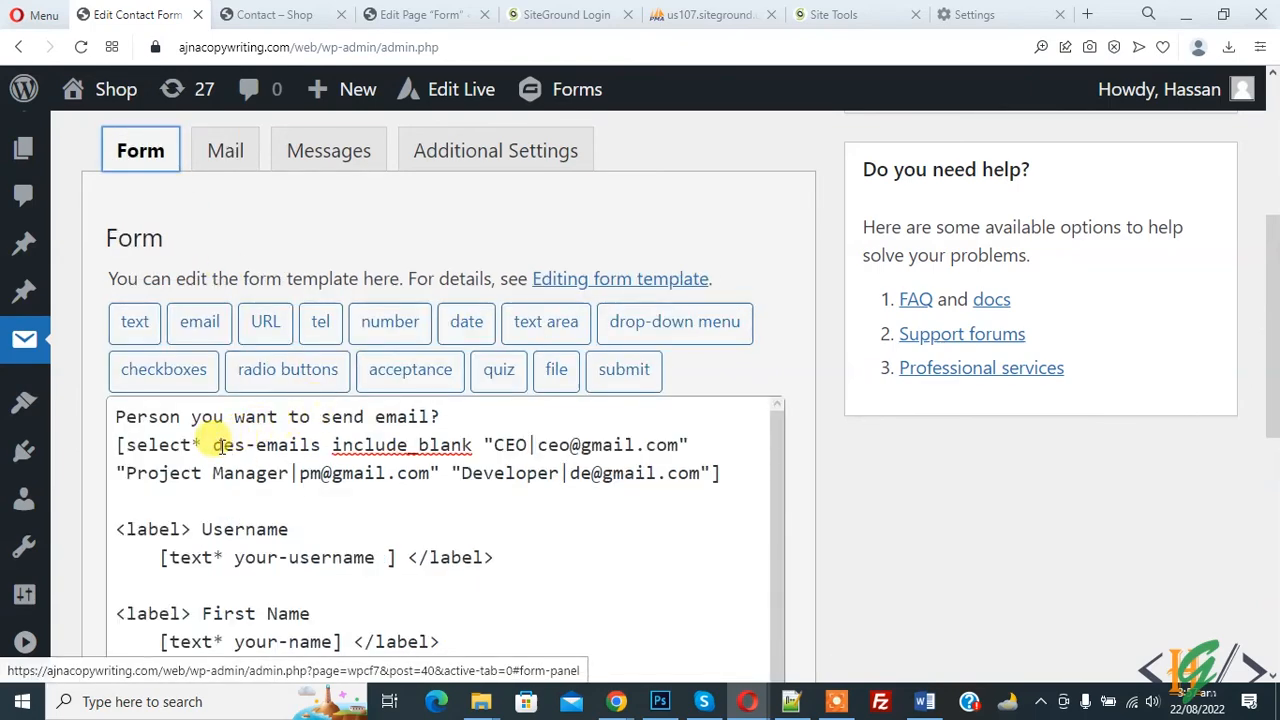
{"action": "left_click", "coordinate": [224, 150]}
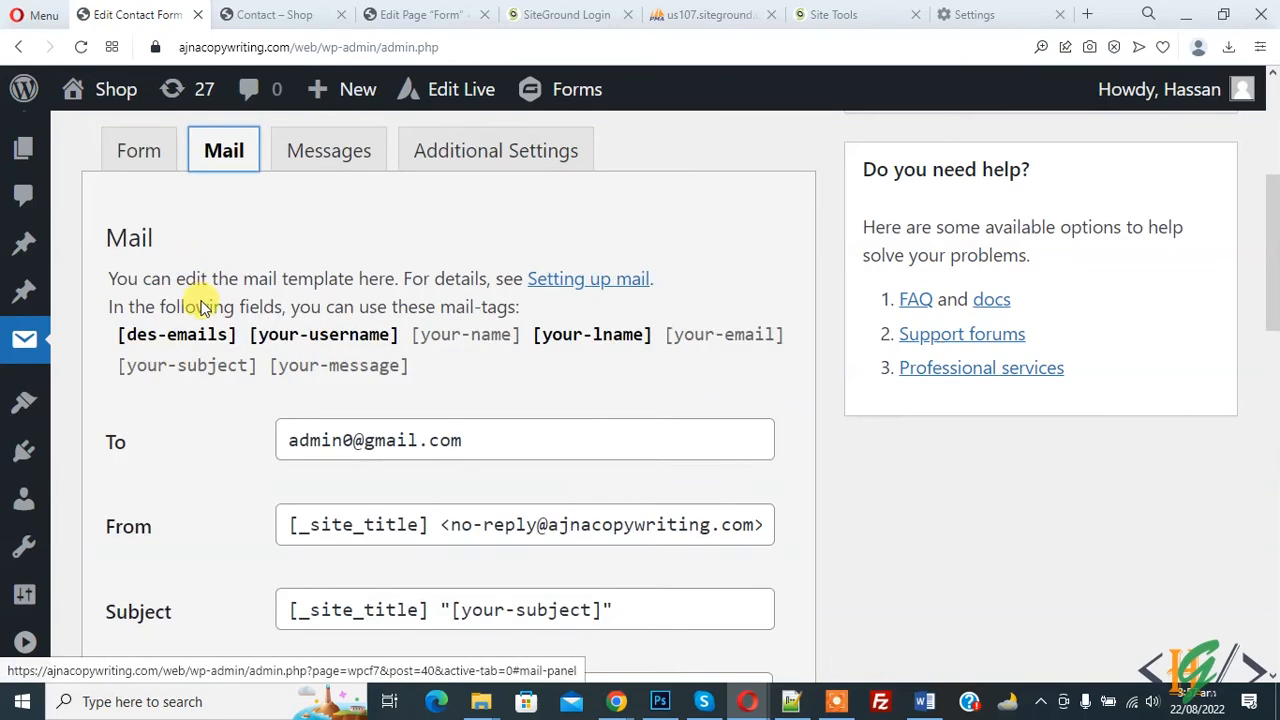
{"action": "double_click", "coordinate": [176, 334]}
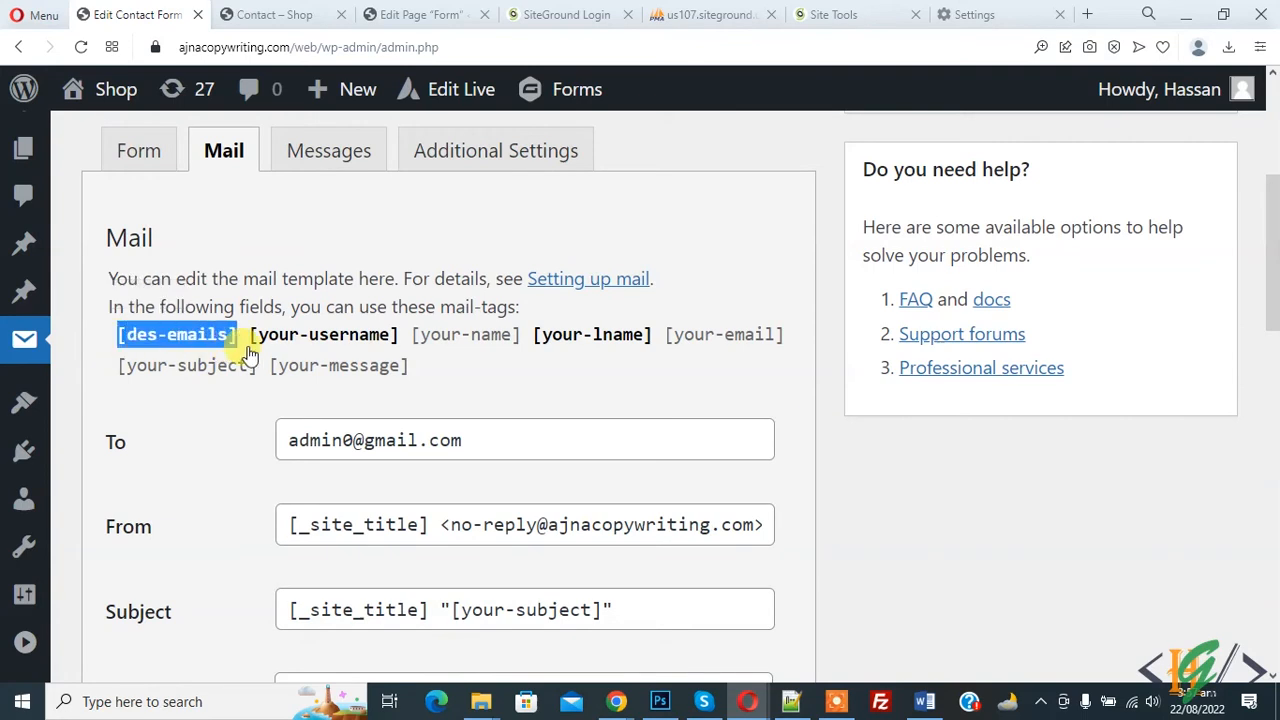
{"action": "type", "text": "[des-emails]"}
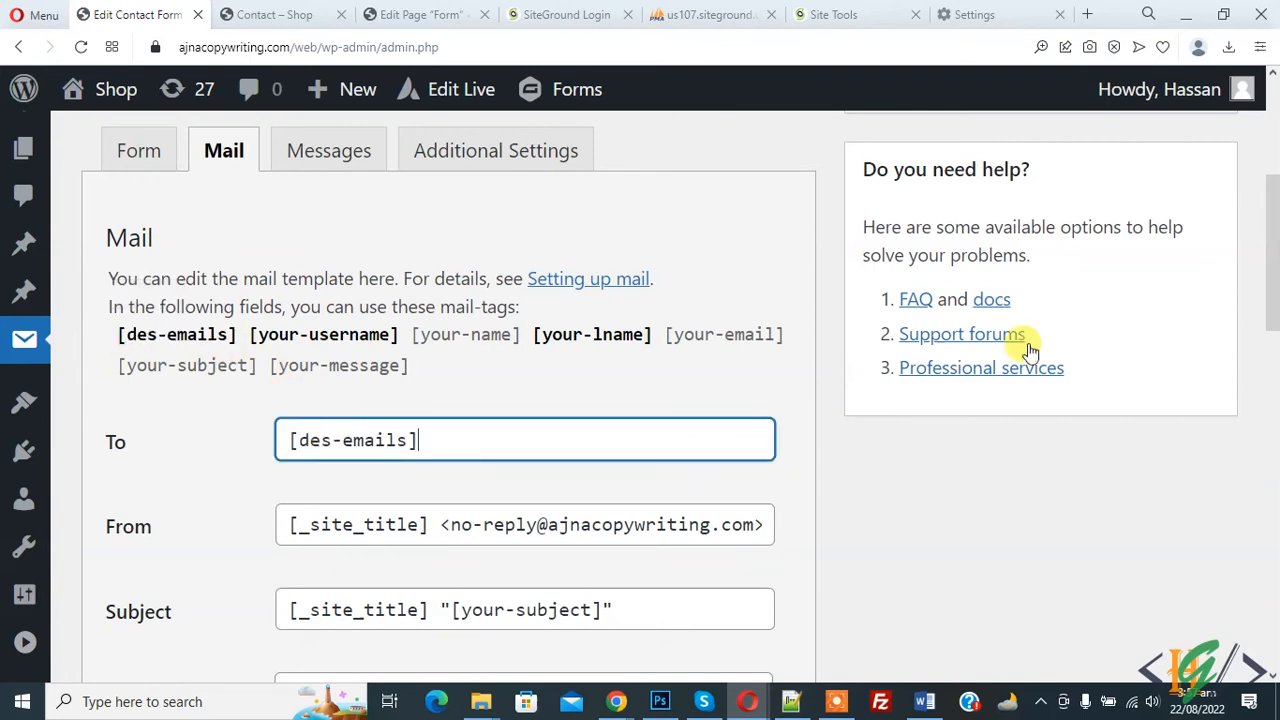
Save the form and check the recipient field holds [des-emails].
{"action": "left_click", "coordinate": [1188, 172]}
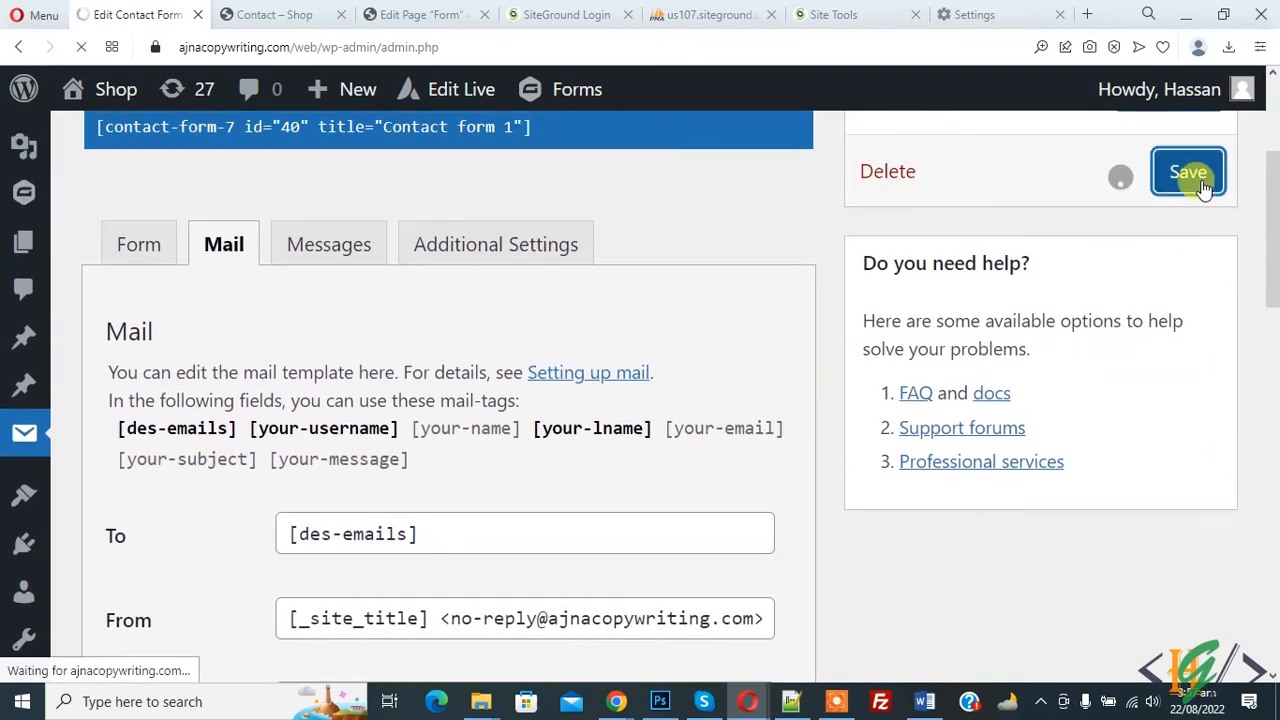
{"action": "left_click", "coordinate": [1188, 172]}
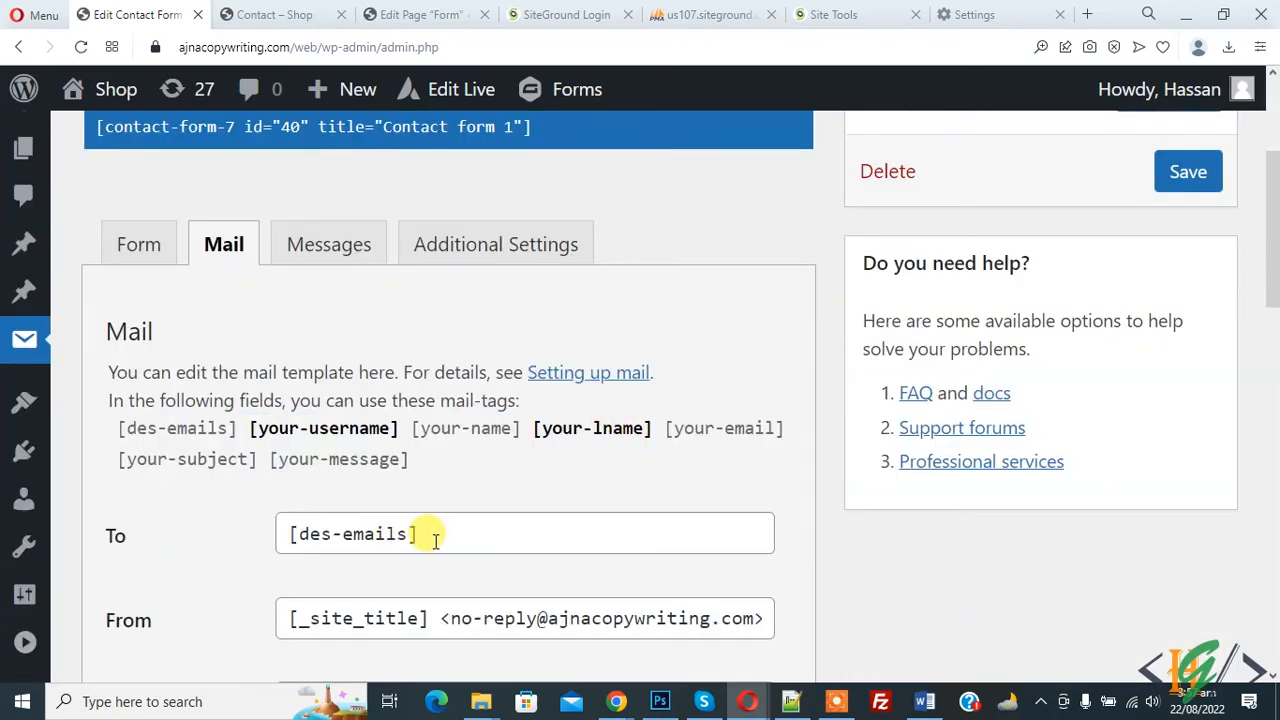
{"action": "left_click", "coordinate": [140, 244]}
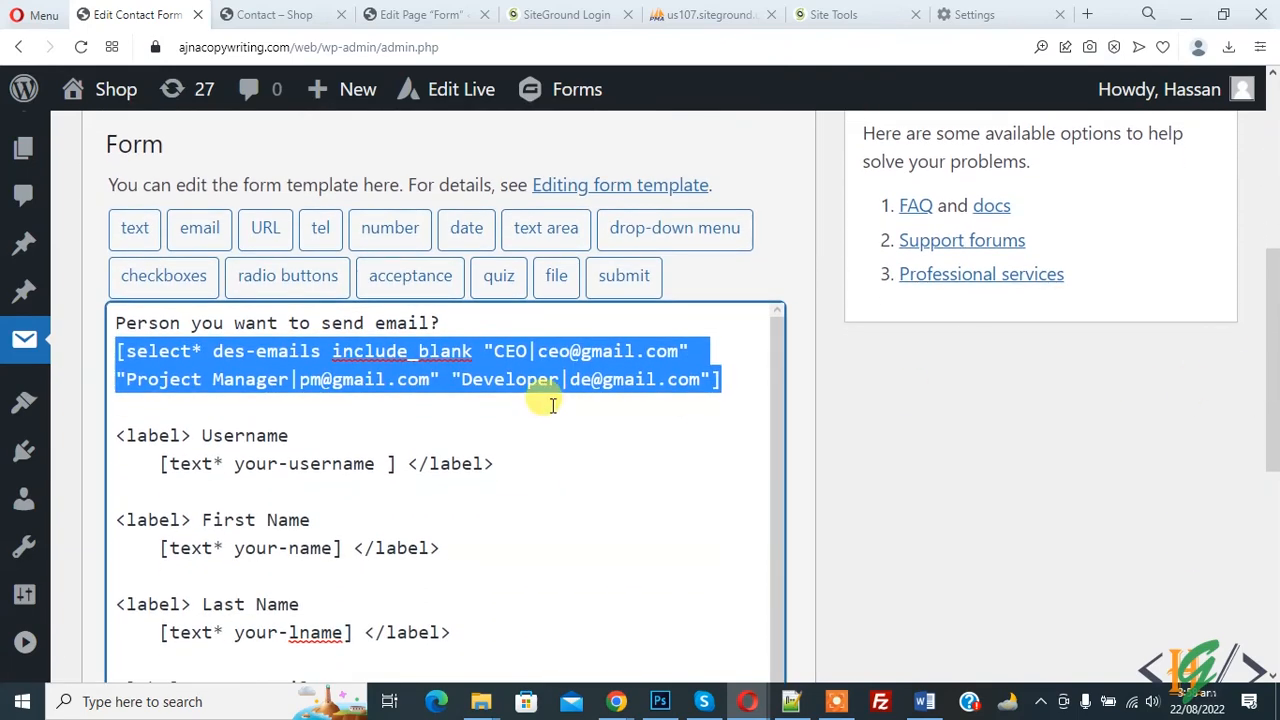
Check the CEO option in the select tag, then move to the site's Contact page.
{"action": "left_click", "coordinate": [504, 352]}
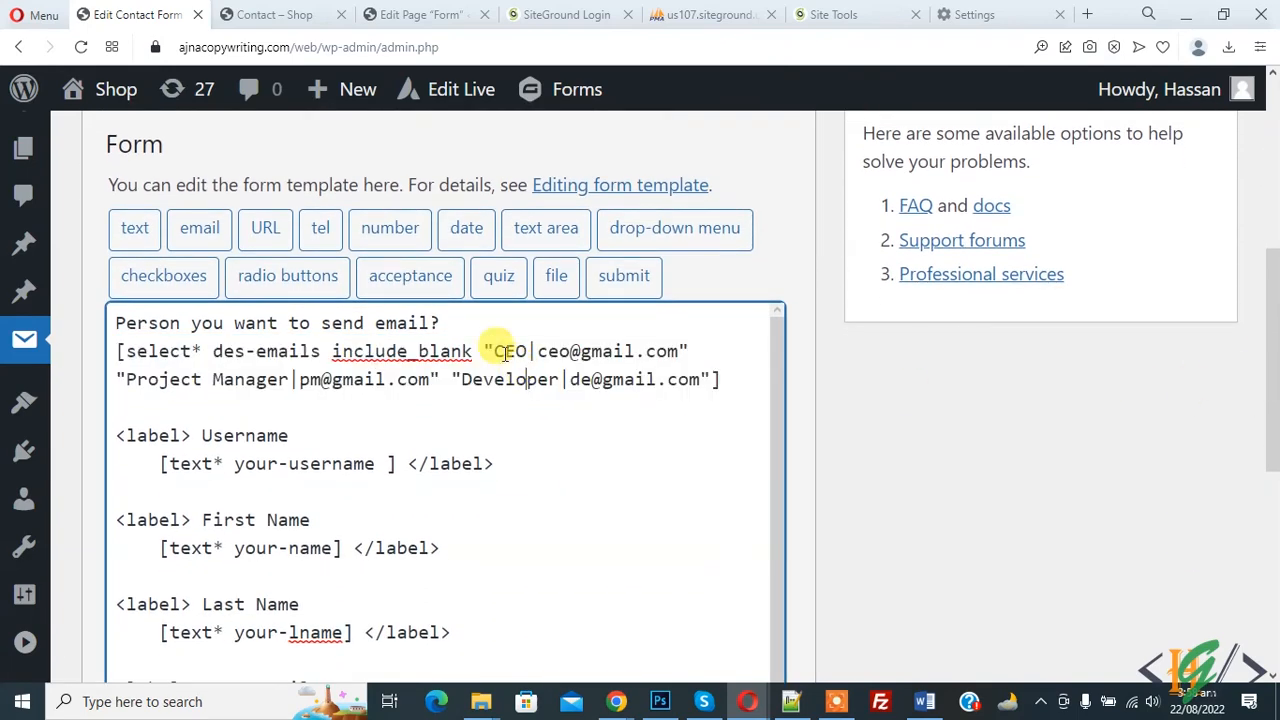
{"action": "double_click", "coordinate": [552, 352]}
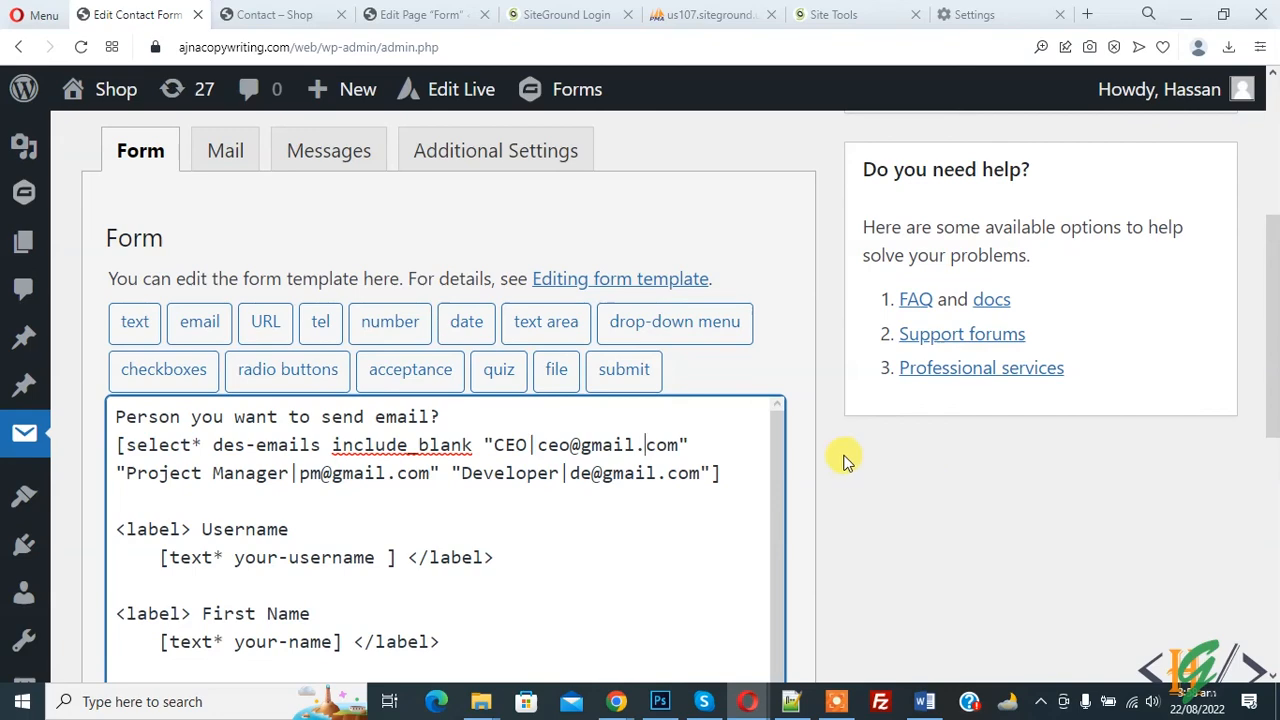
{"action": "left_click", "coordinate": [272, 14]}
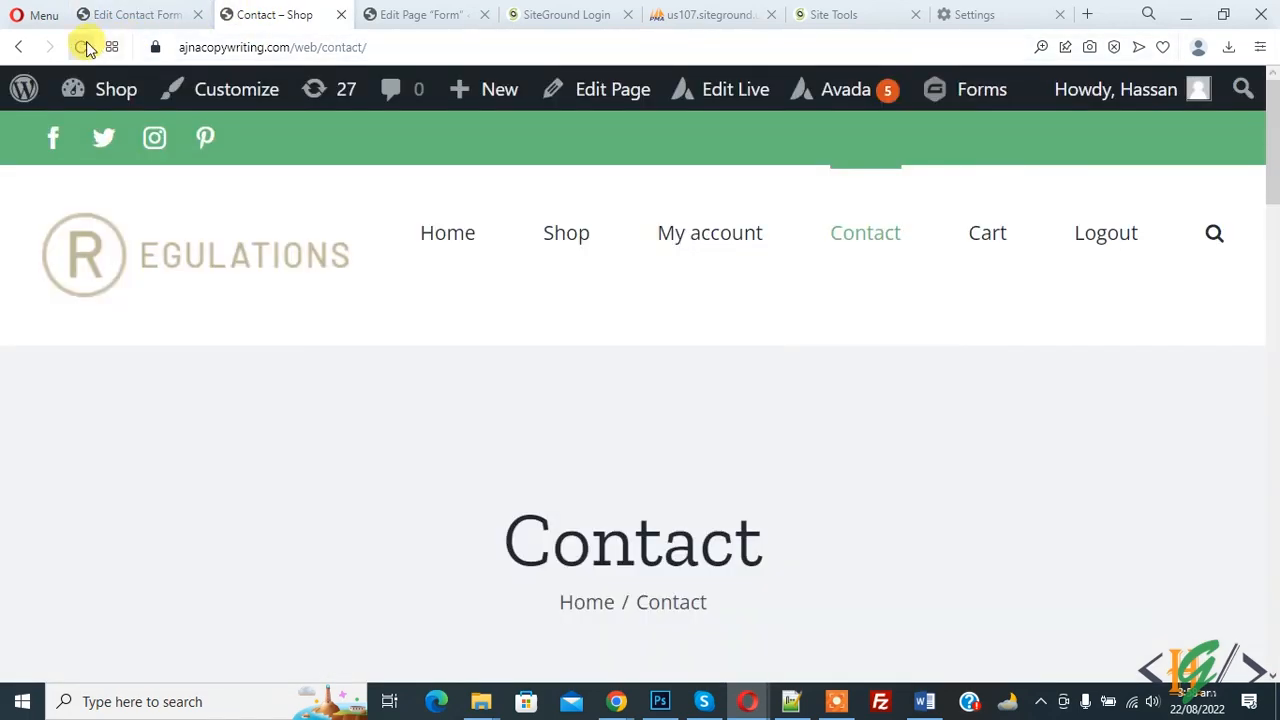
Expand the 'Person you want to send email?' drop-down showing CEO, Project Manager, Developer.
{"action": "scroll", "scroll_direction": "down", "scroll_amount": 3}
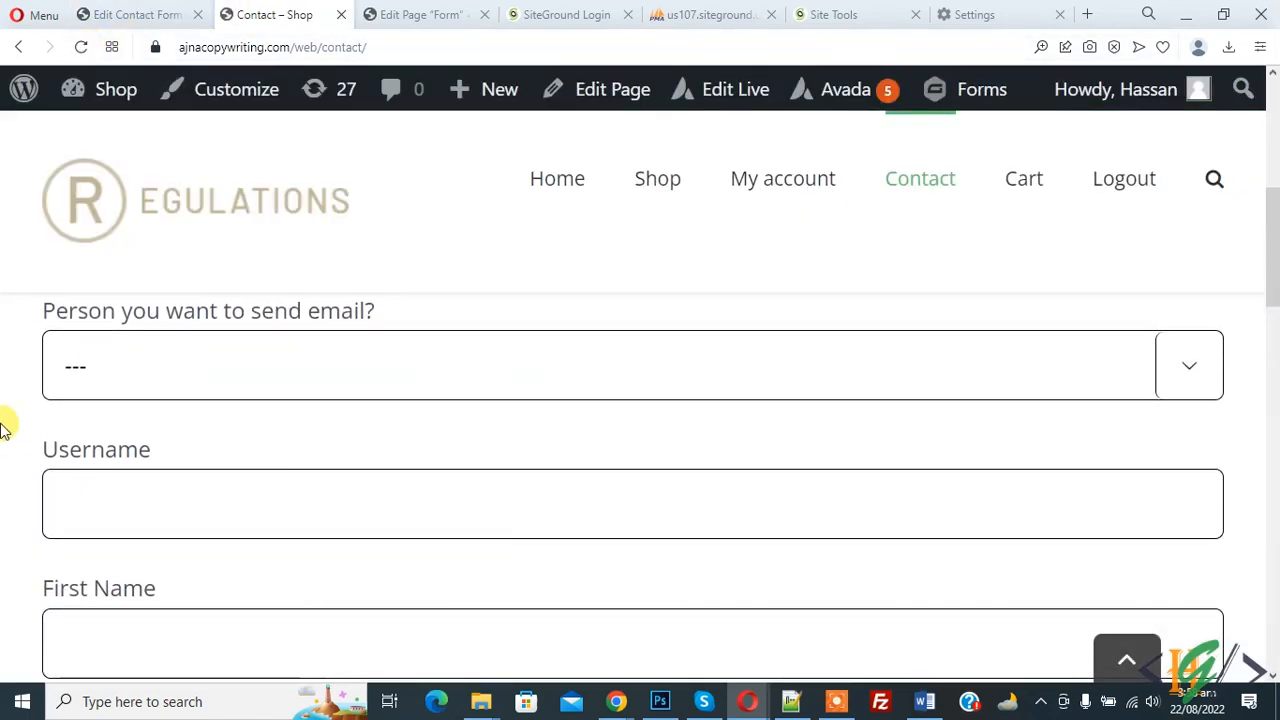
{"action": "mouse_move", "coordinate": [332, 380]}
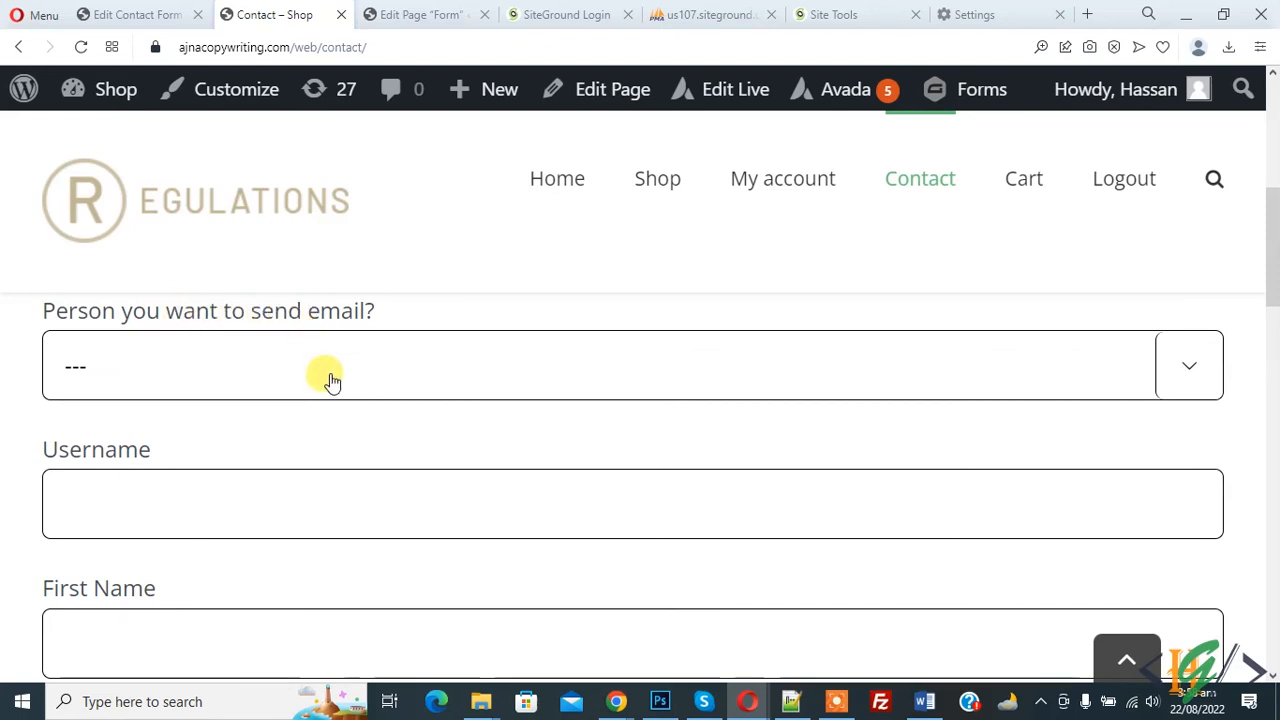
{"action": "left_click", "coordinate": [330, 364]}
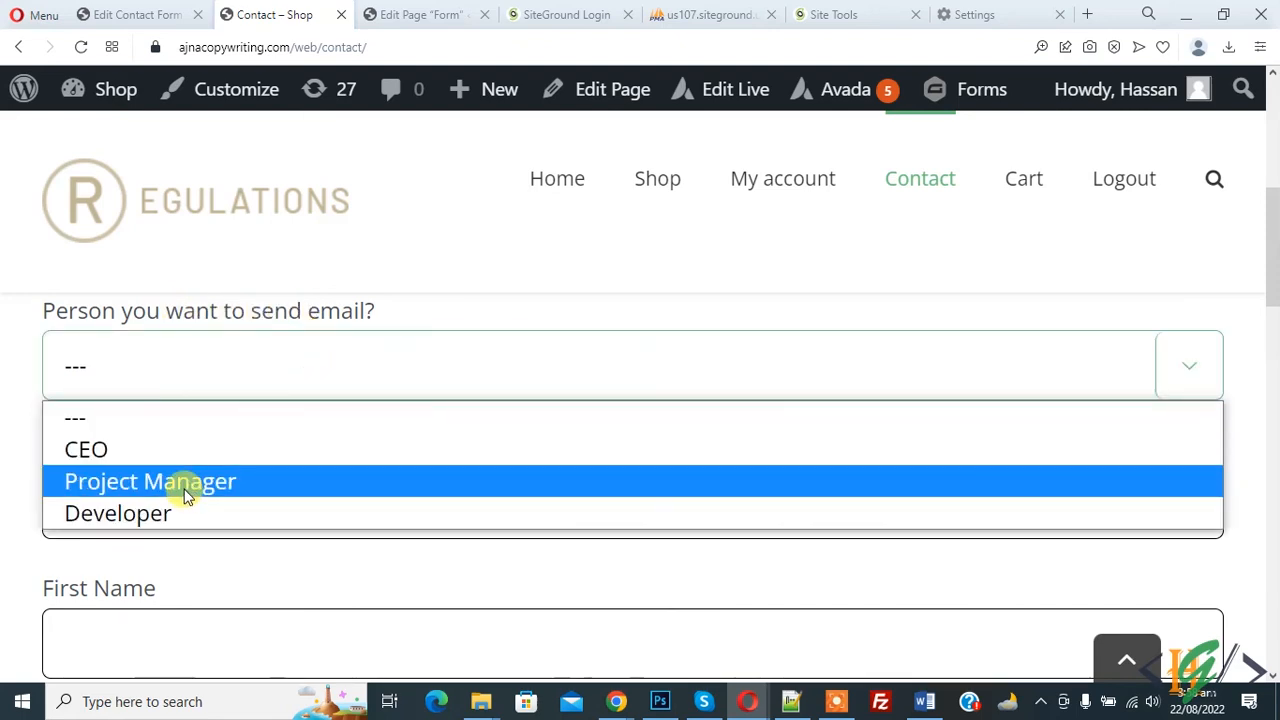